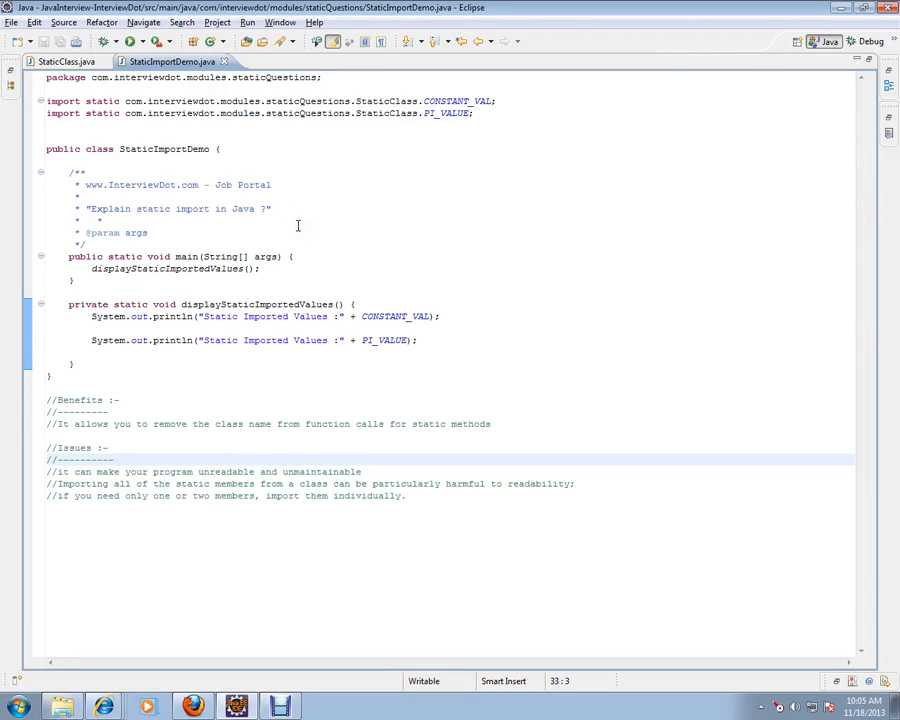
Review the StaticImportDemo comments and bring up StaticClass.java with its PI_VALUE and CONSTANT_VAL fields.
left_click(144, 184)
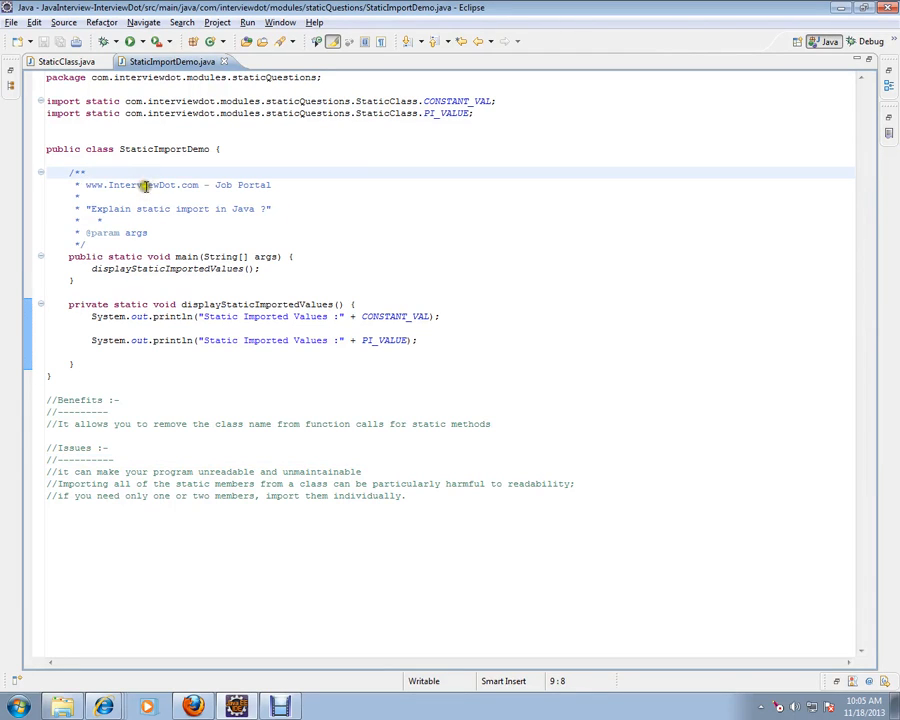
double_click(140, 184)
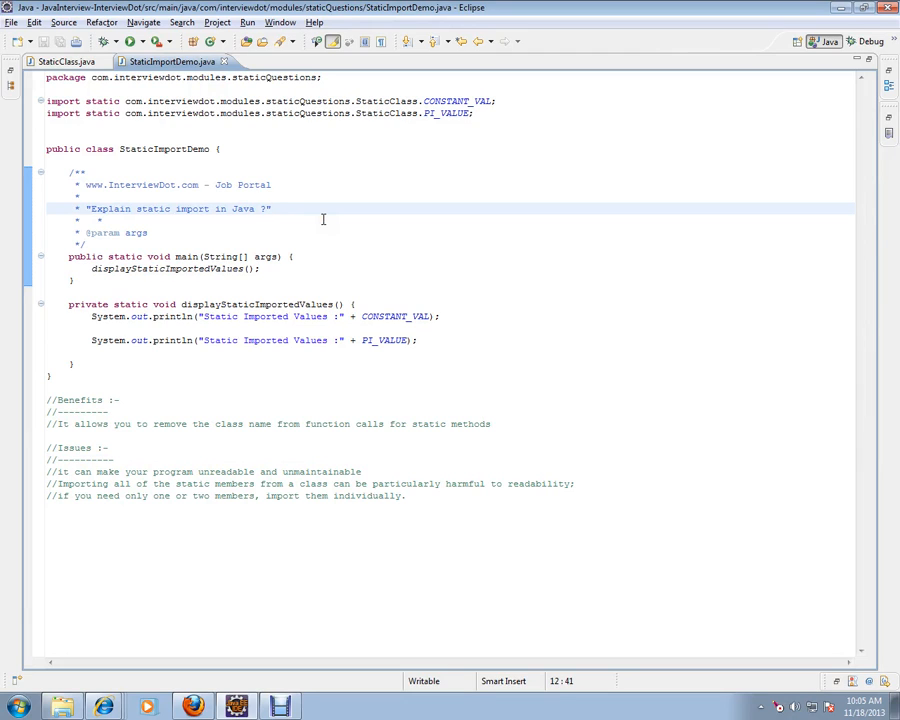
double_click(104, 208)
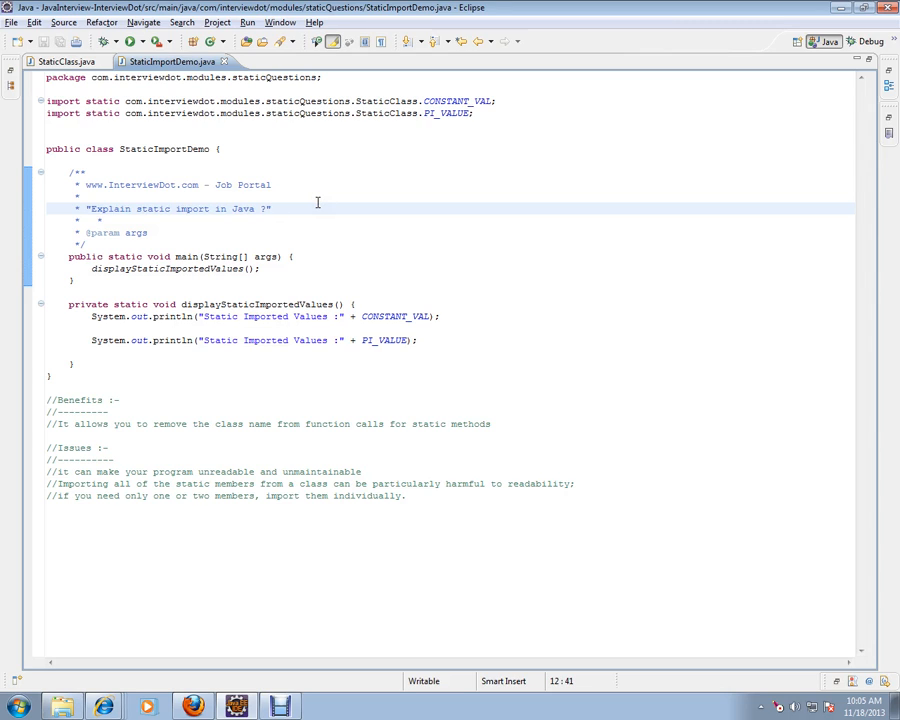
left_click(68, 60)
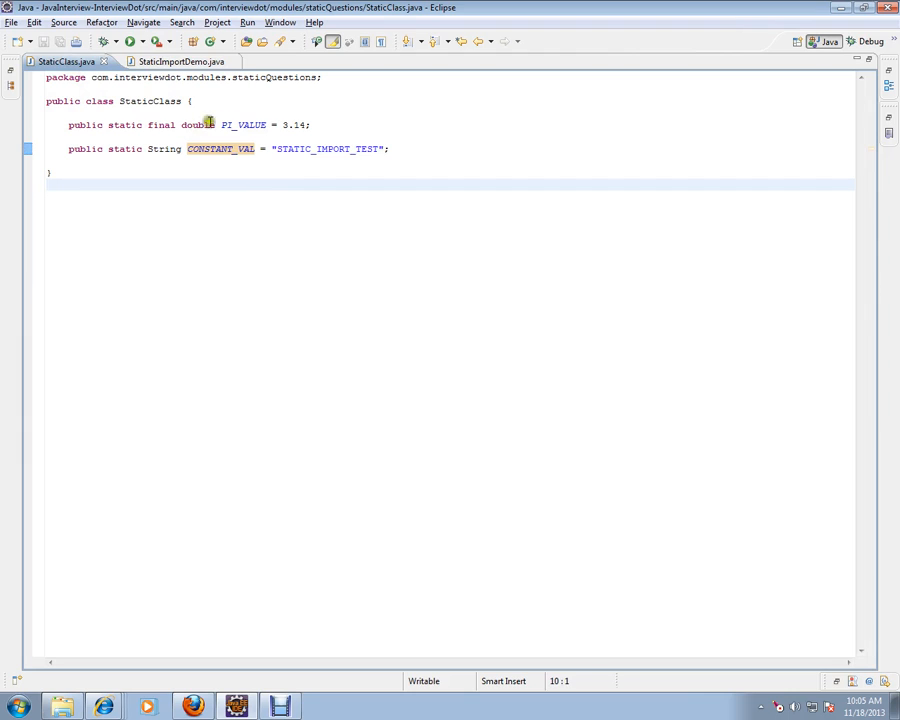
double_click(244, 124)
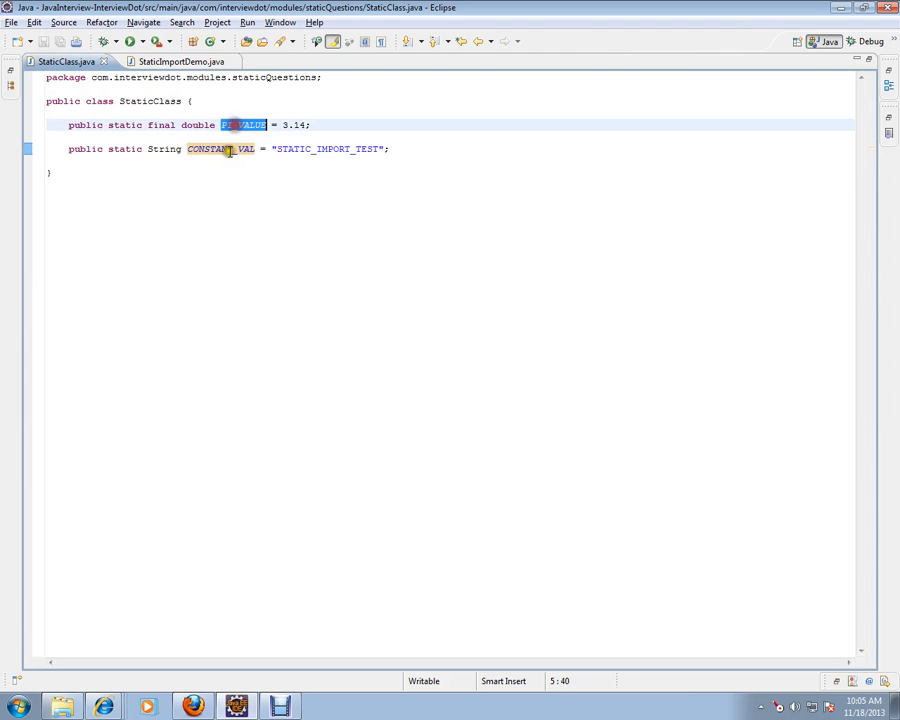
double_click(124, 124)
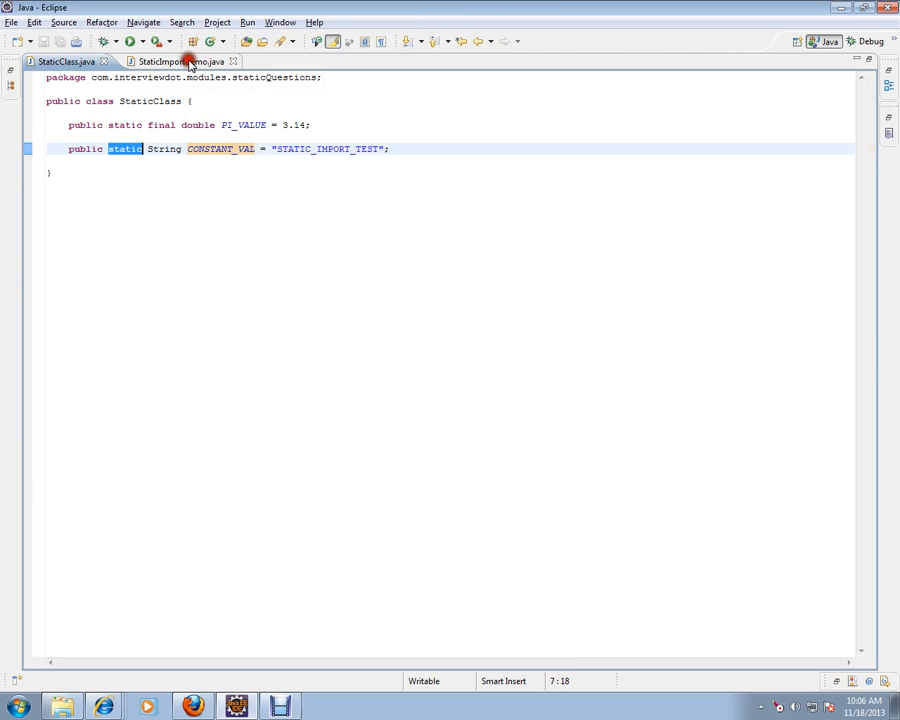
In StaticImportDemo main, add StaticClass.CONSTANT_VAL; and StaticClass.PI_VALUE; lines and select both.
left_click(170, 60)
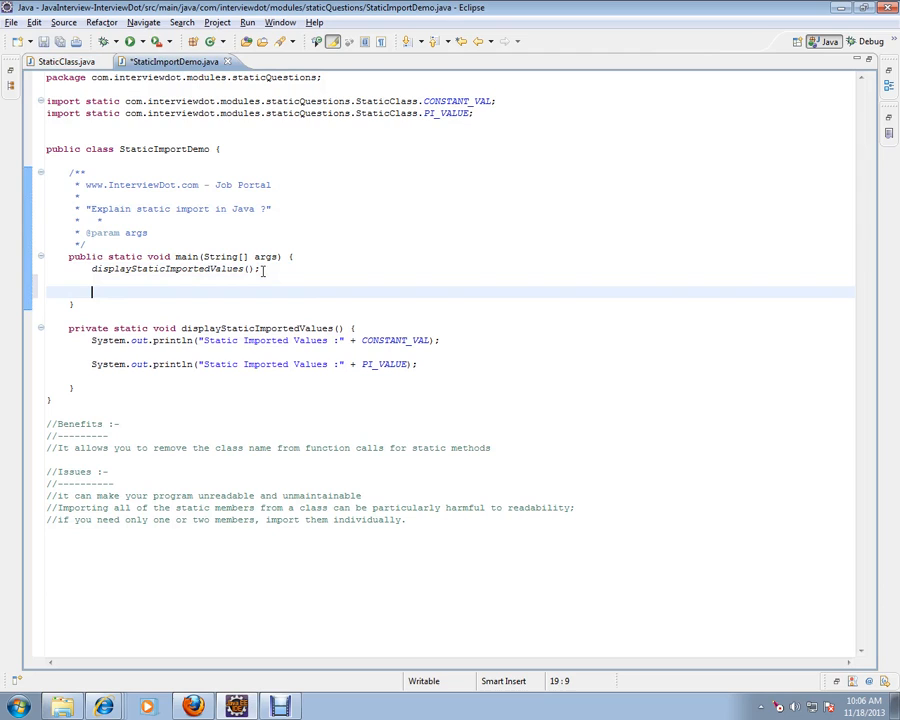
type("staticClass.CONSTANT_VAL;")
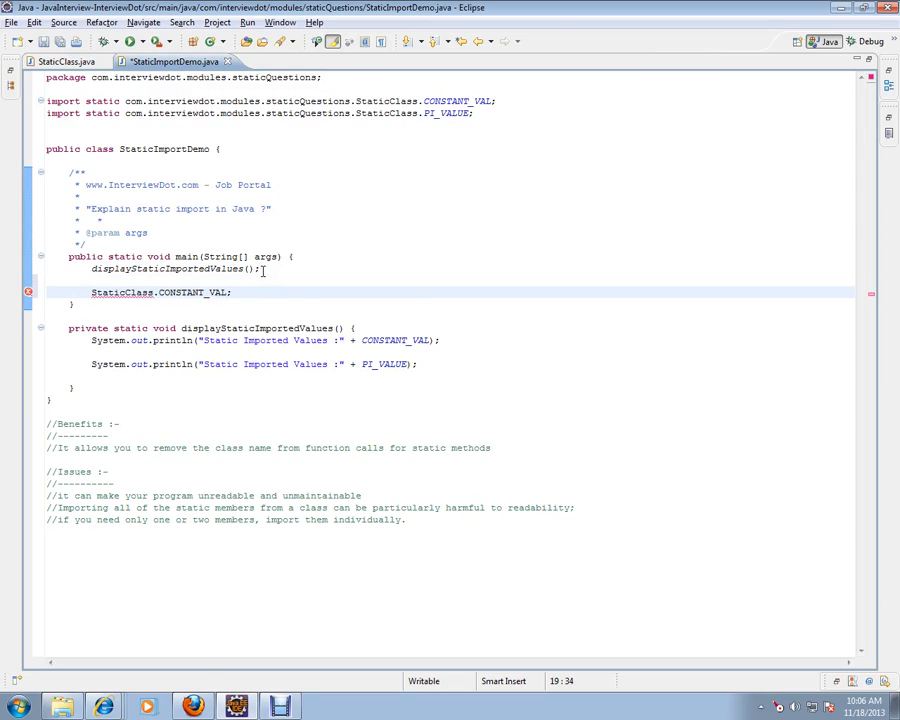
type("staticClass.PI_VALUE")
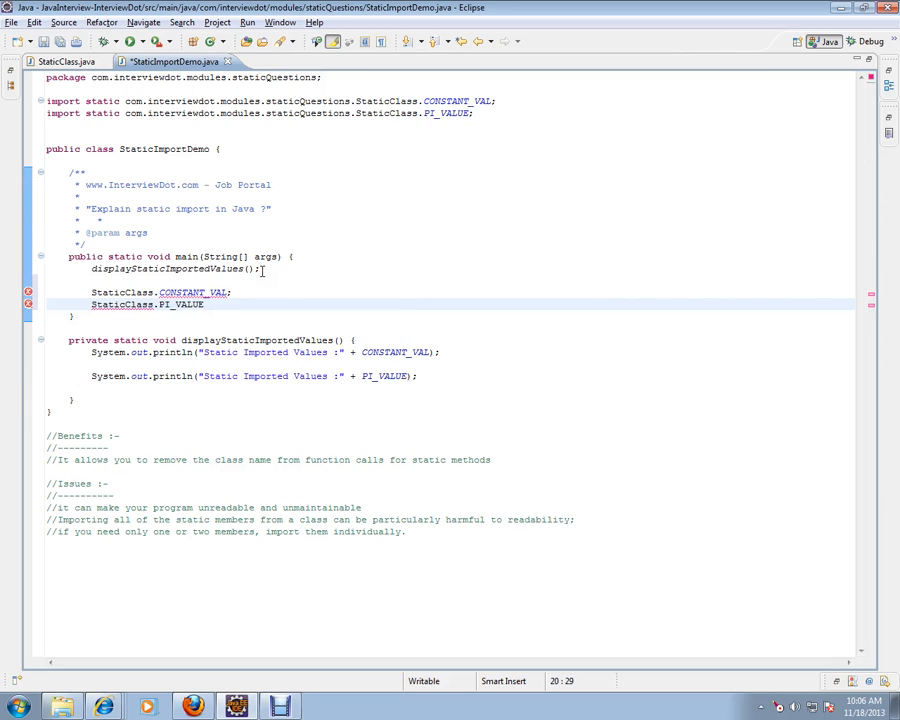
type(";")
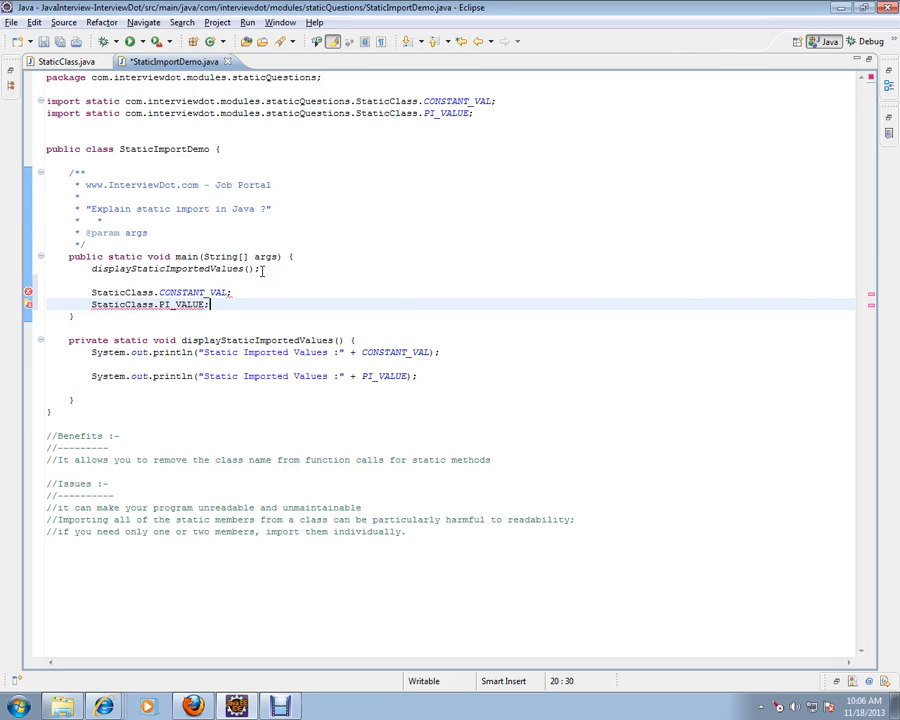
left_click_drag(92, 292, 210, 304)
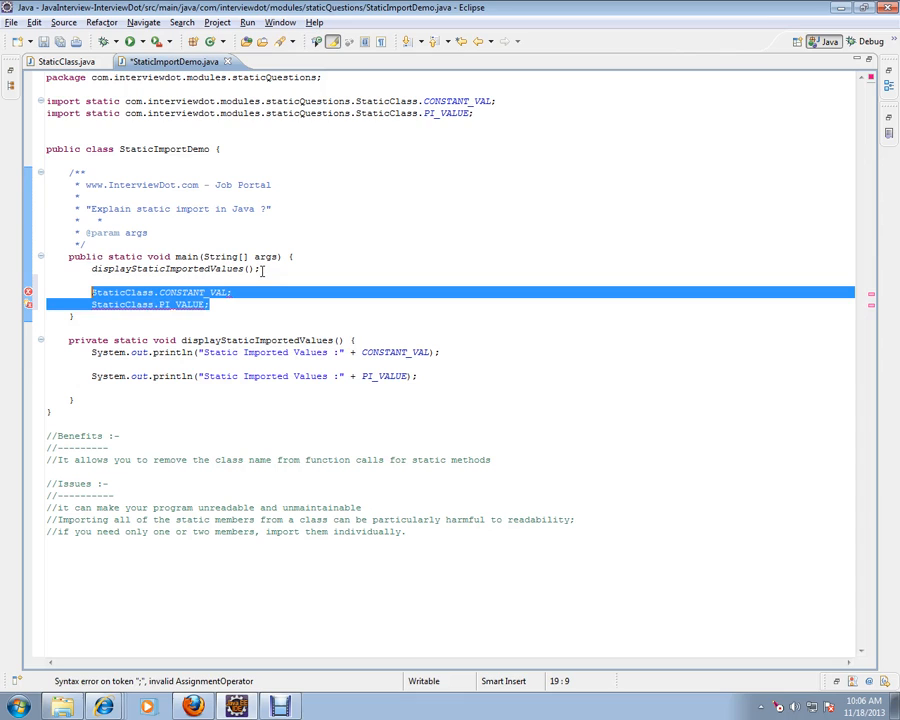
Delete the two selected StaticClass lines and jump to the CONSTANT_VAL declaration in StaticClass.java.
key("Delete")
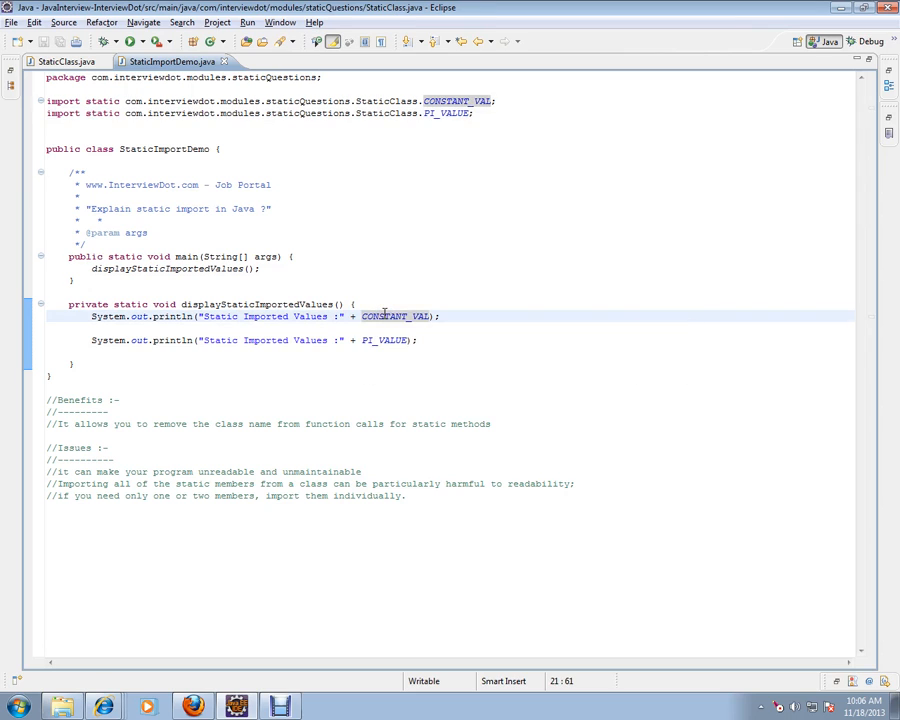
left_click(64, 60)
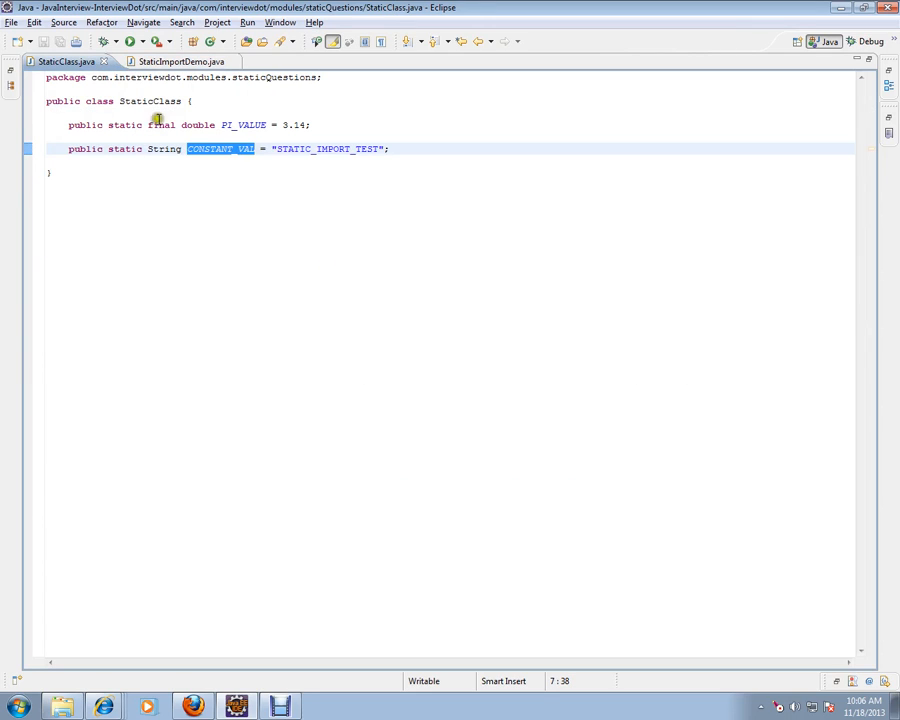
left_click(292, 124)
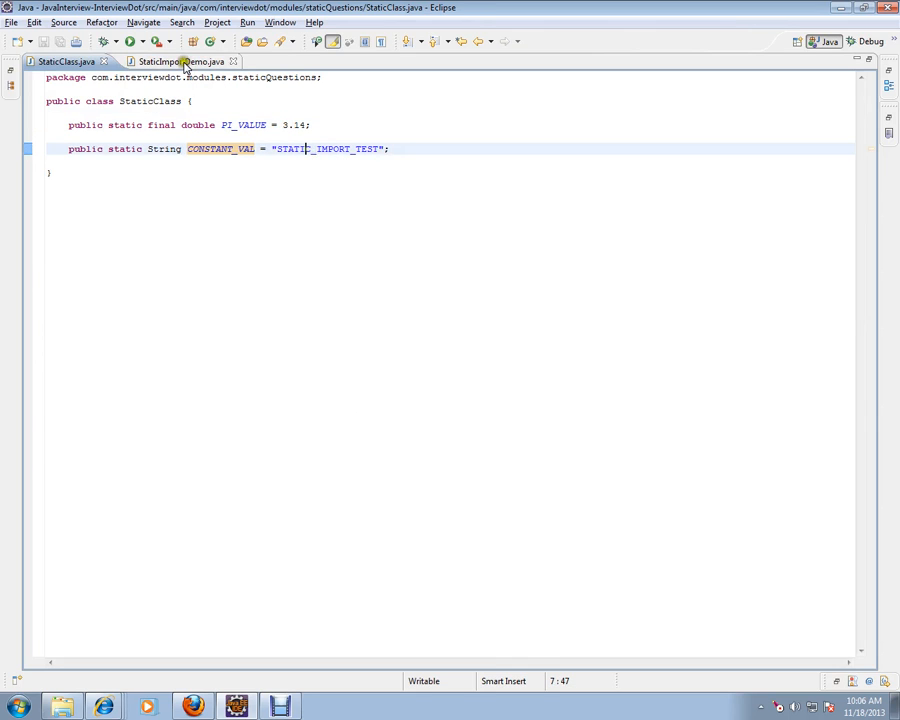
Show StaticImportDemo.java again with displayStaticImportedValues printing CONSTANT_VAL and PI_VALUE.
left_click(172, 60)
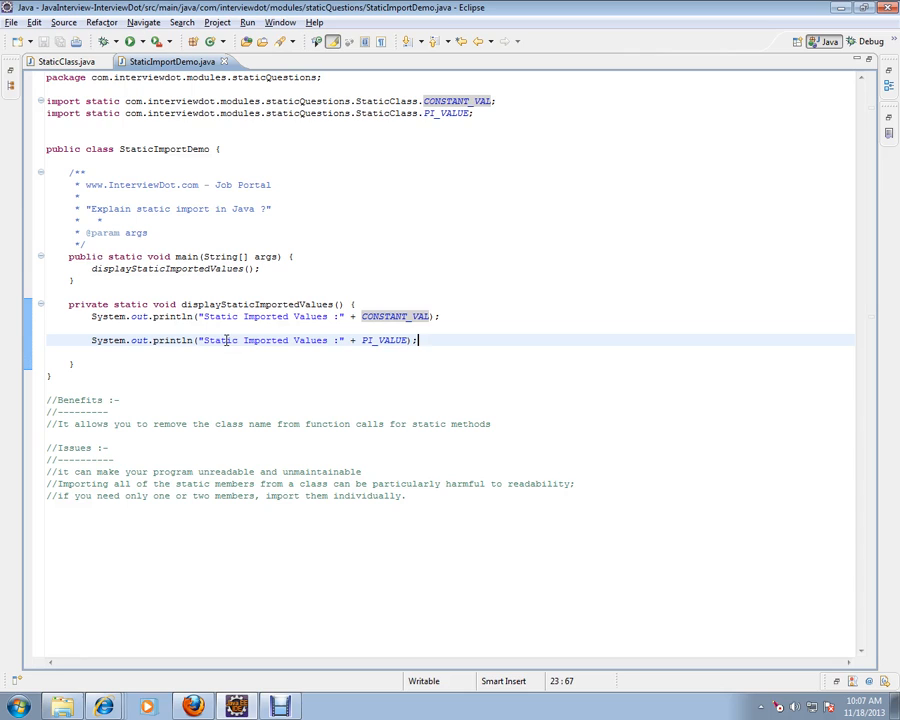
mouse_move(160, 440)
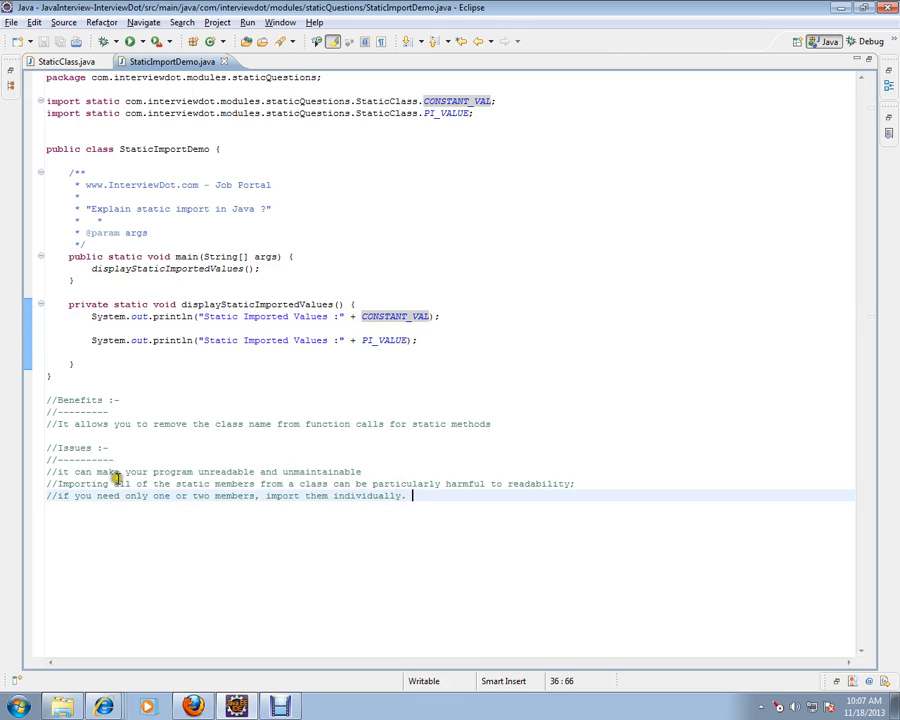
mouse_move(156, 468)
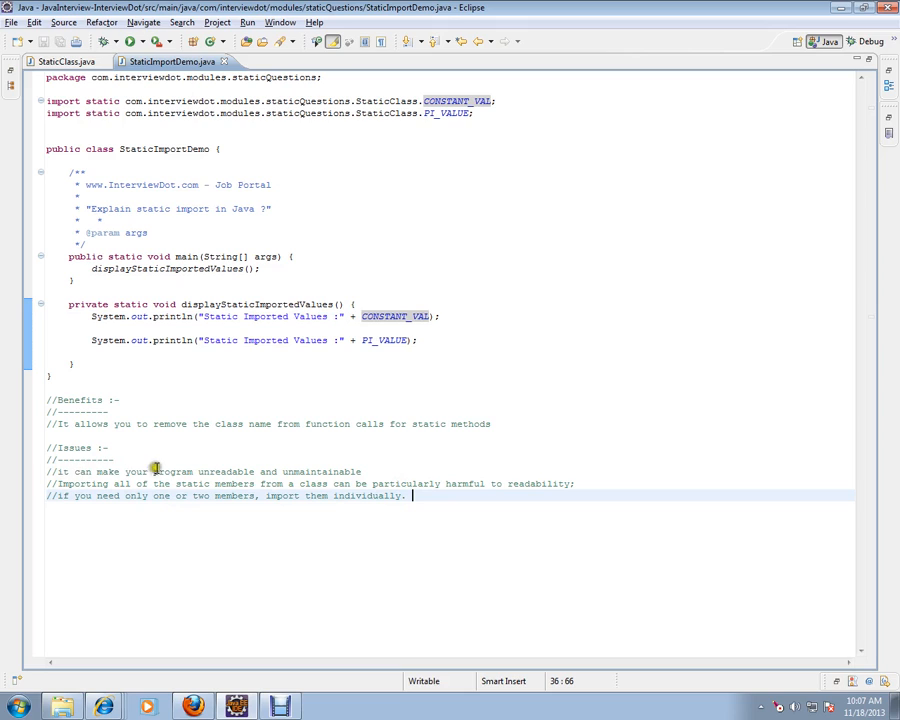
double_click(322, 472)
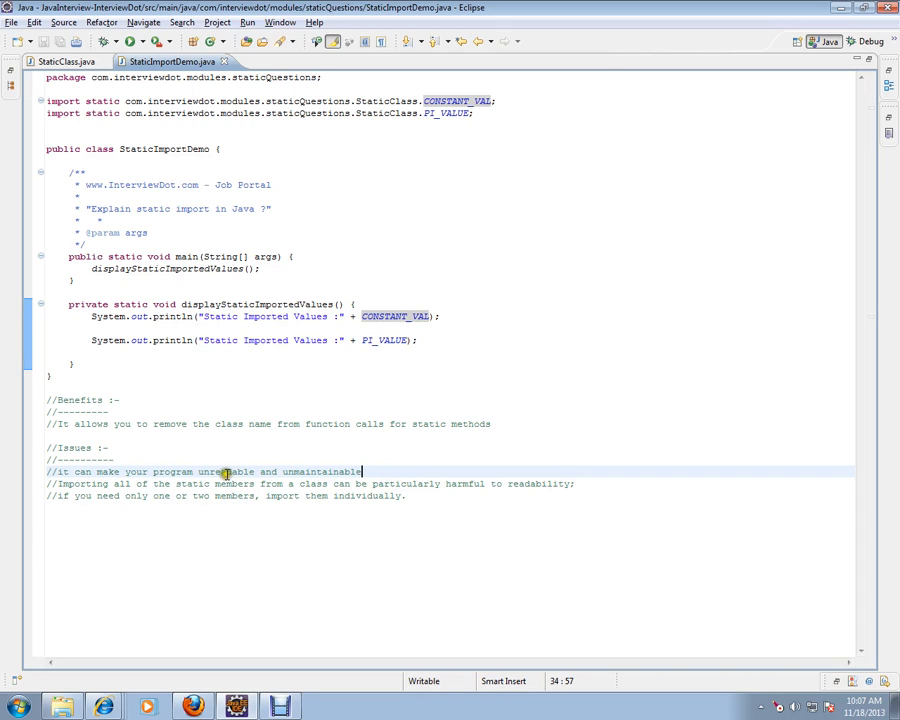
double_click(322, 472)
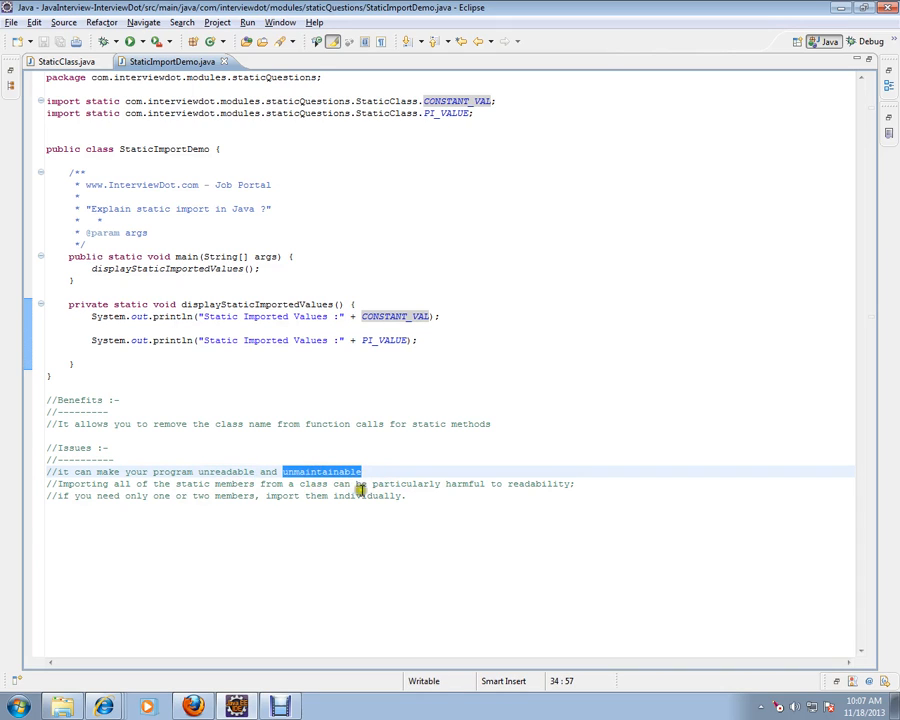
left_click(114, 496)
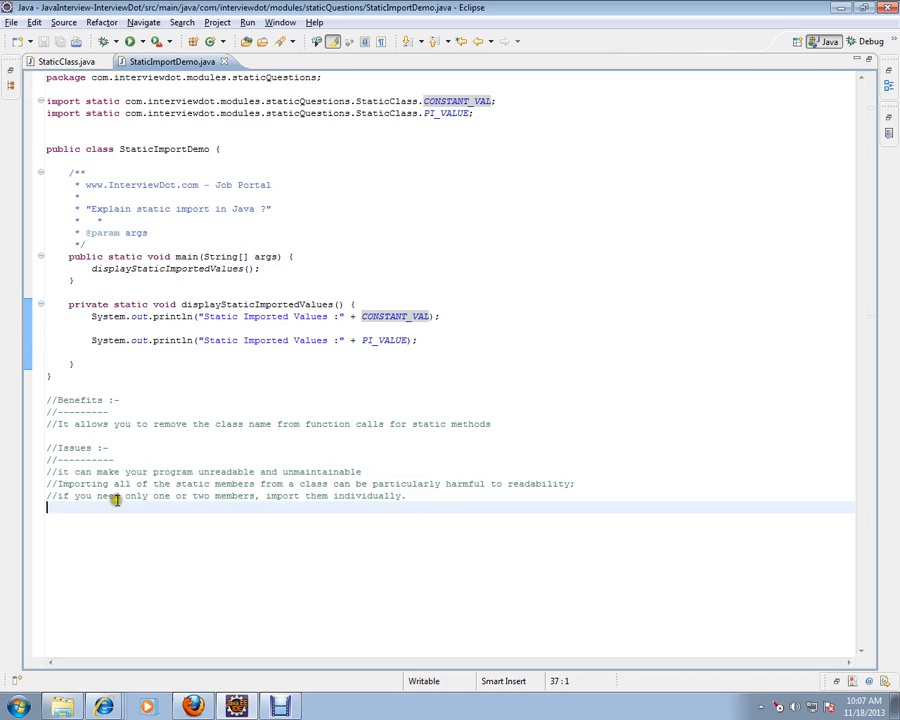
double_click(232, 482)
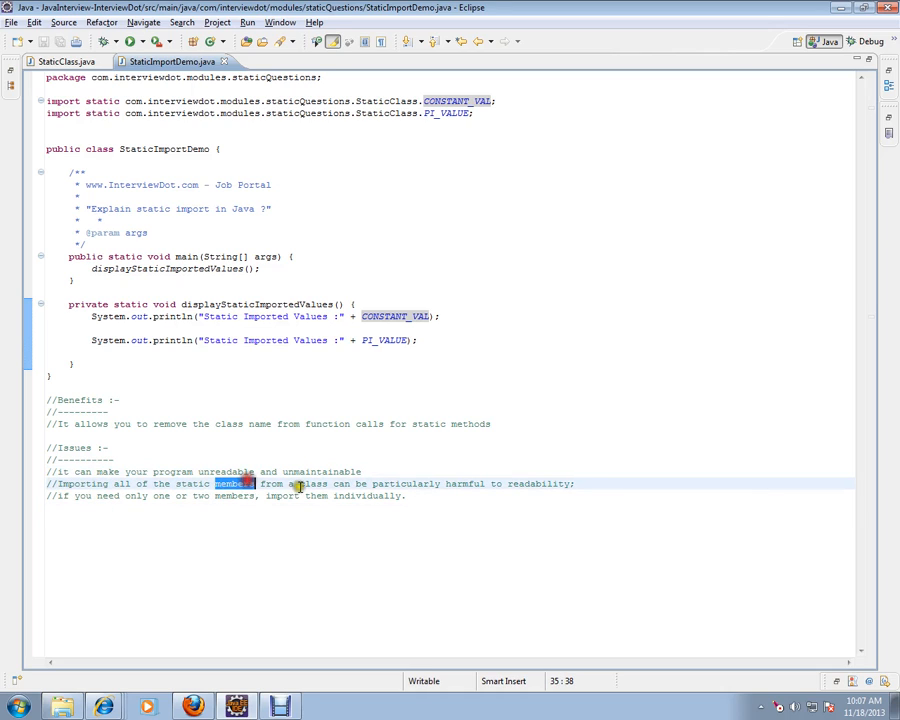
mouse_move(466, 488)
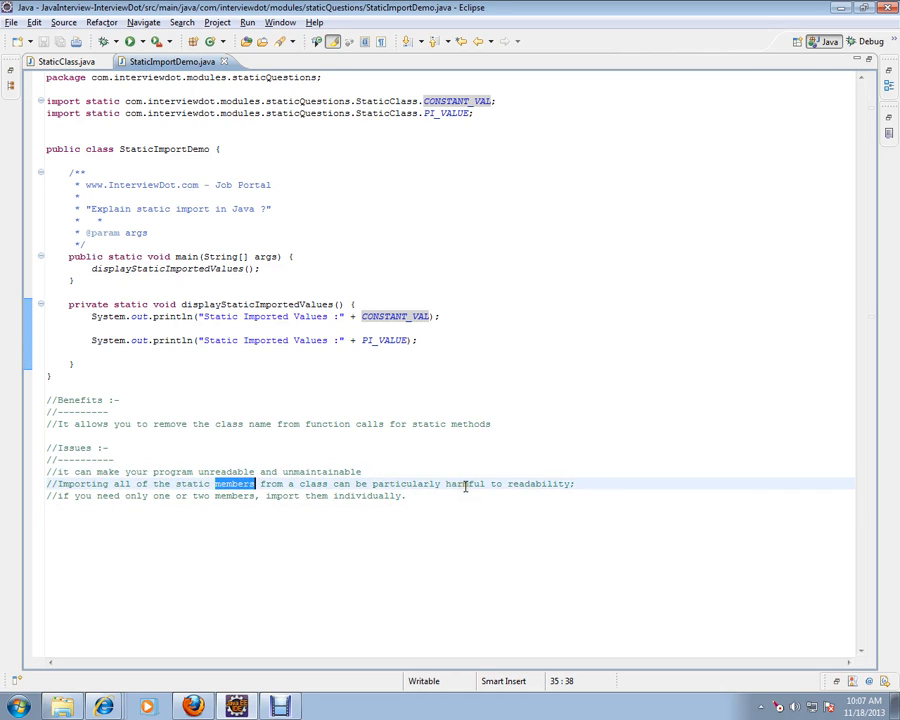
mouse_move(168, 496)
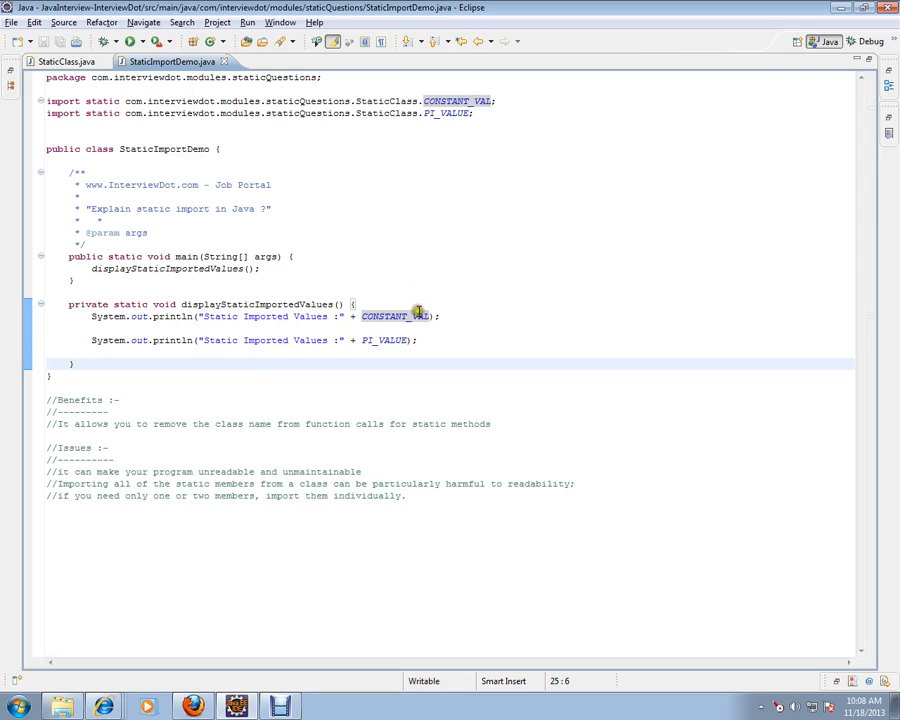
mouse_move(464, 304)
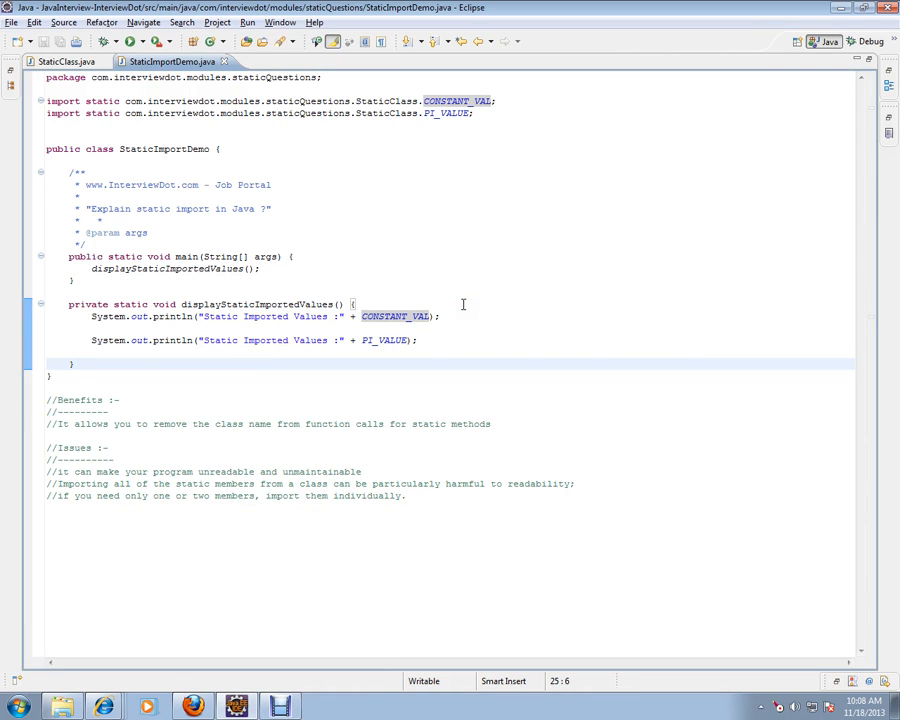